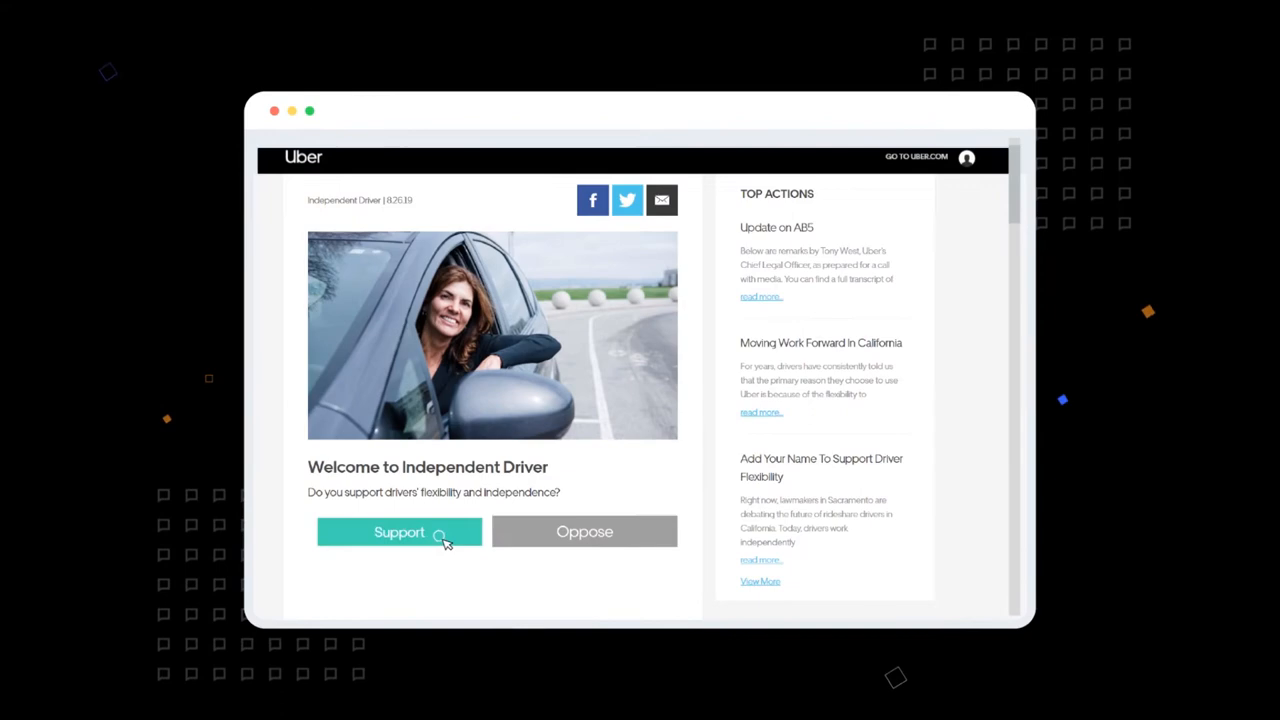
# Back drivers' flexibility and independence via the Support choice on the welcome page.
pyautogui.click(400, 532)
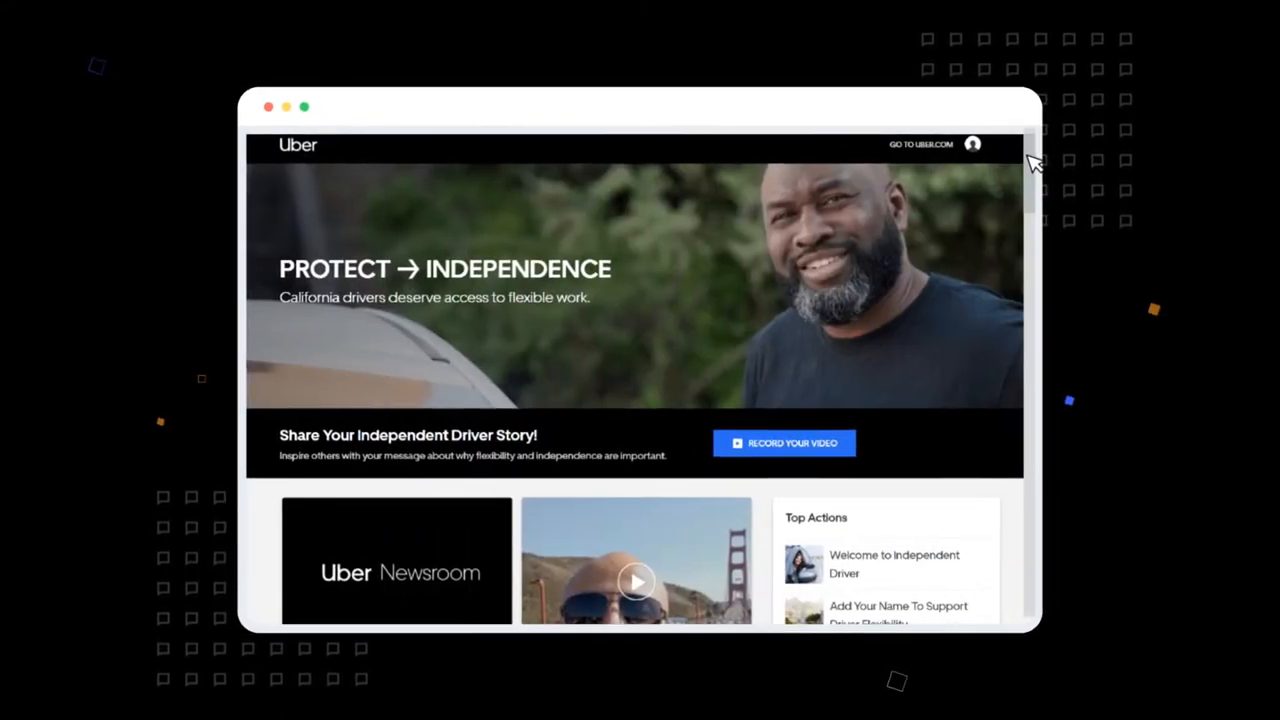
# Browse the liked driver video grid, play one story, and search for 'eadnbeyond'.
pyautogui.scroll(-3)
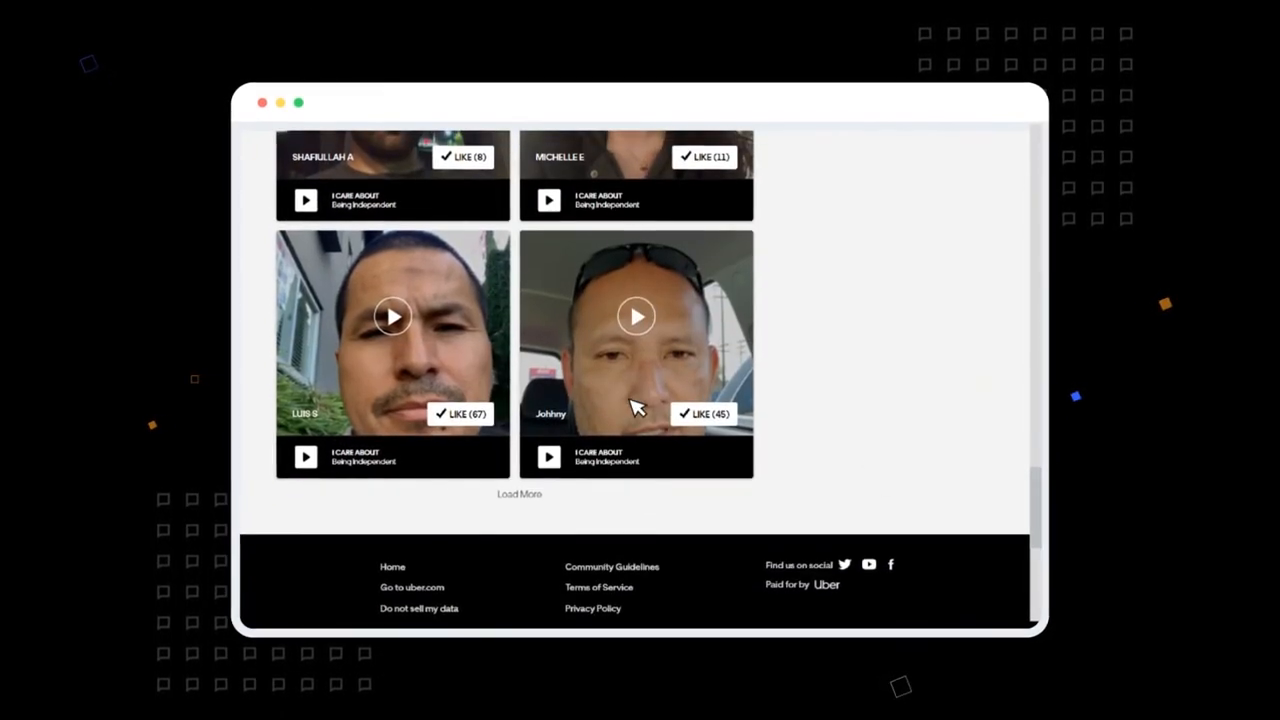
pyautogui.click(636, 316)
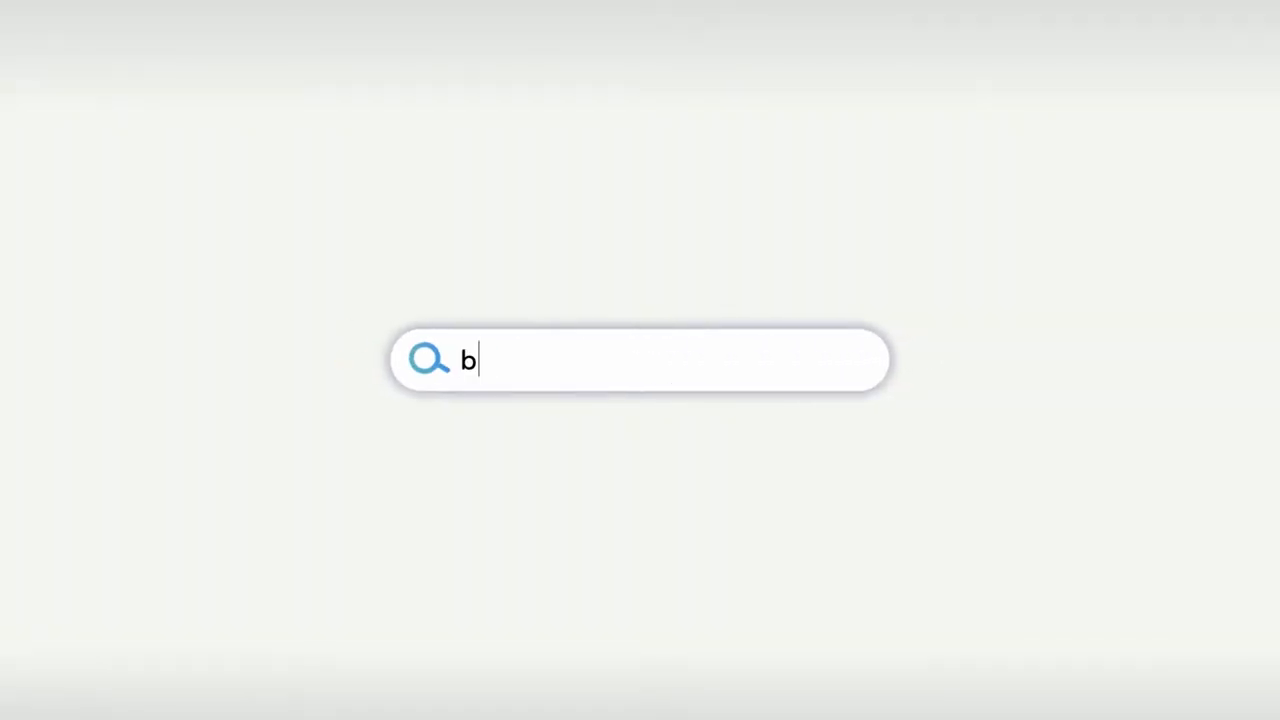
pyautogui.write('eadnbeyond')
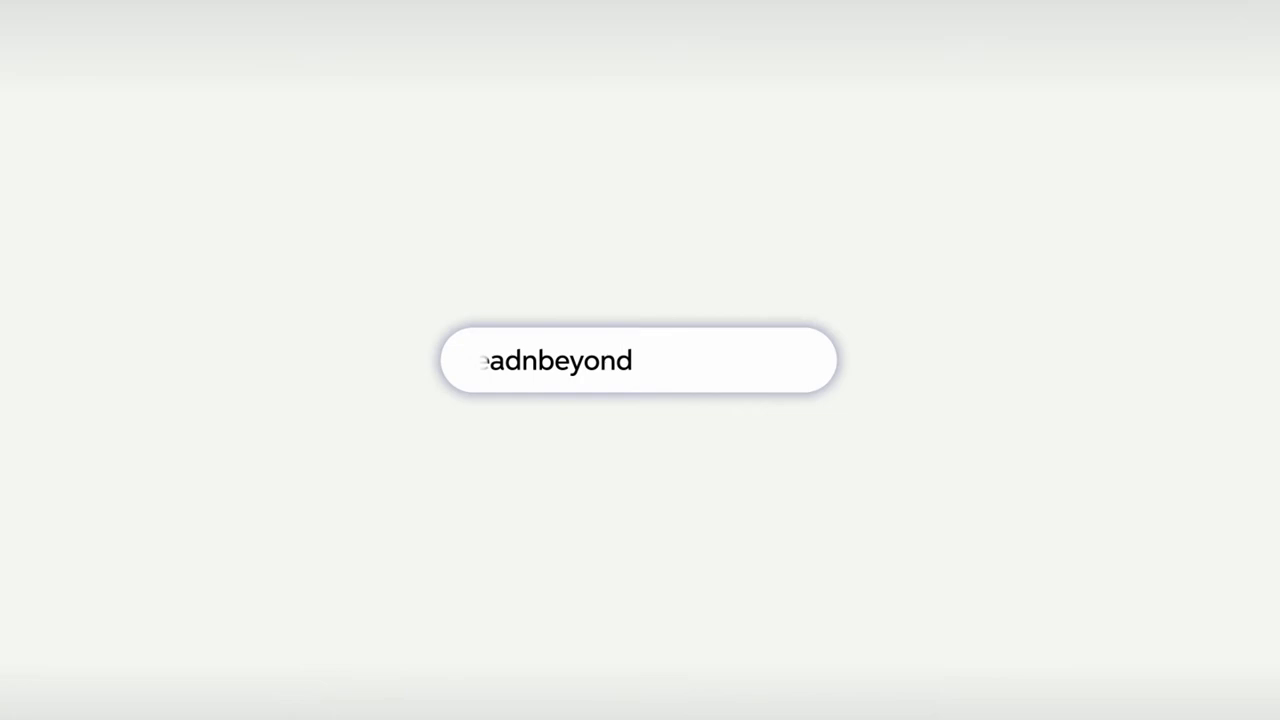